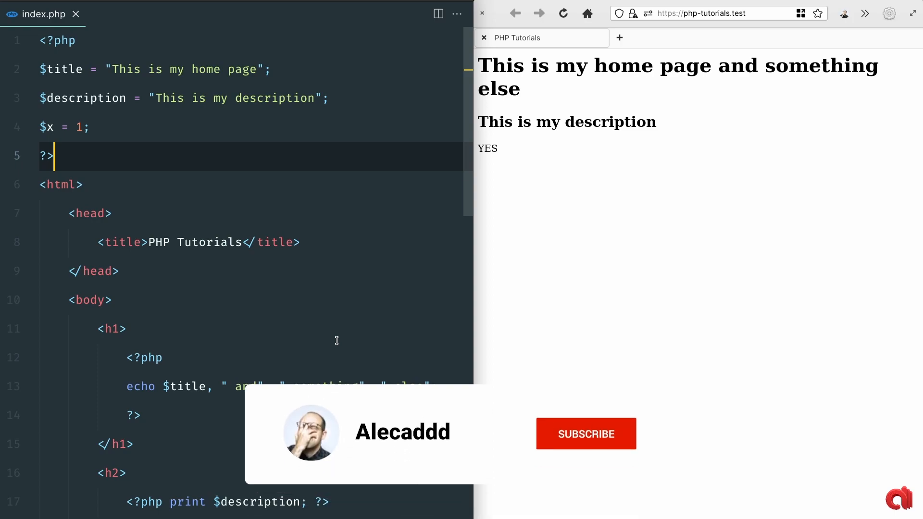
Set $title to 'PHP Tutorials', update $description, and add $p = "Enter the wonders of PHP"
{"action": "left_click", "coordinate": [585, 434]}
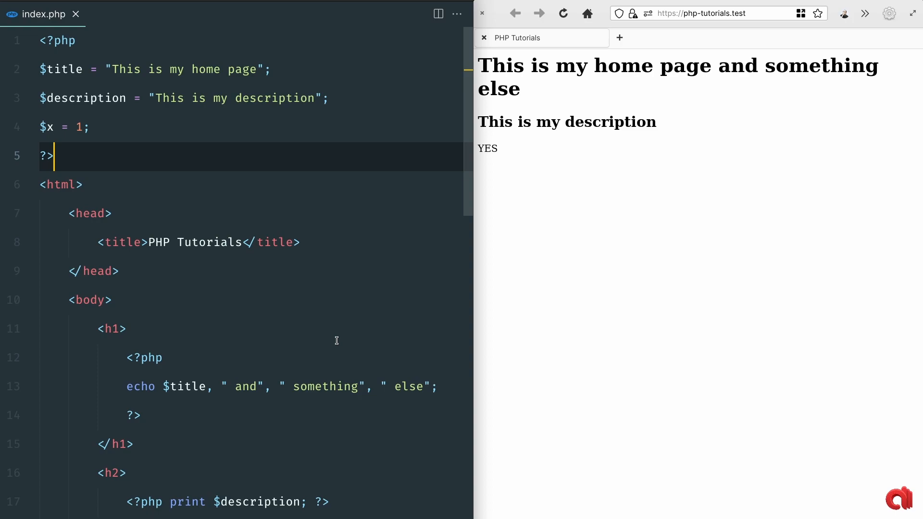
{"action": "type", "text": "H\";"}
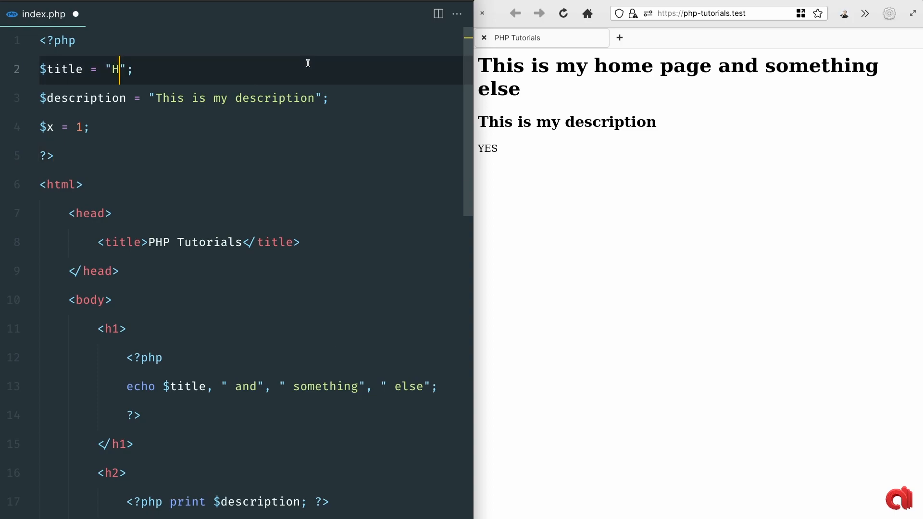
{"action": "type", "text": "PHP Tutorials"}
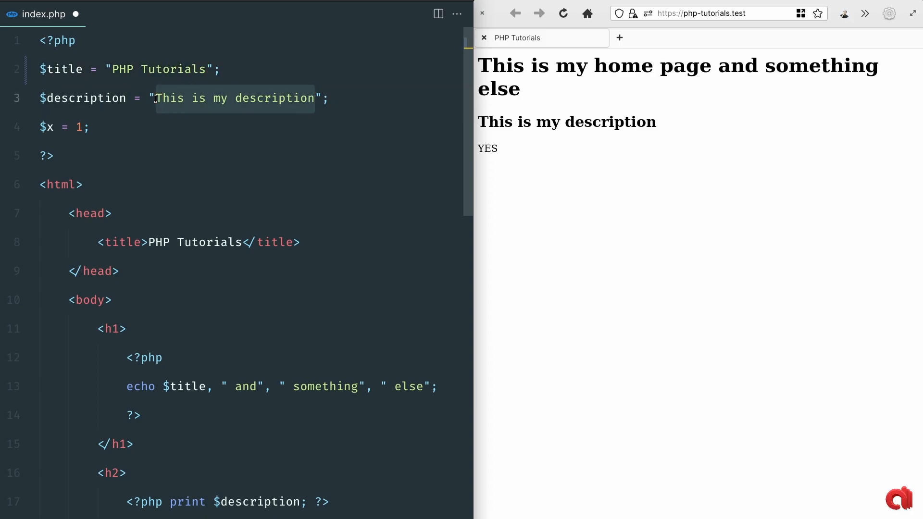
{"action": "type", "text": "Best tutorials for PHP Be"}
{"action": "left_click", "coordinate": [250, 126]}
{"action": "type", "text": "$"}
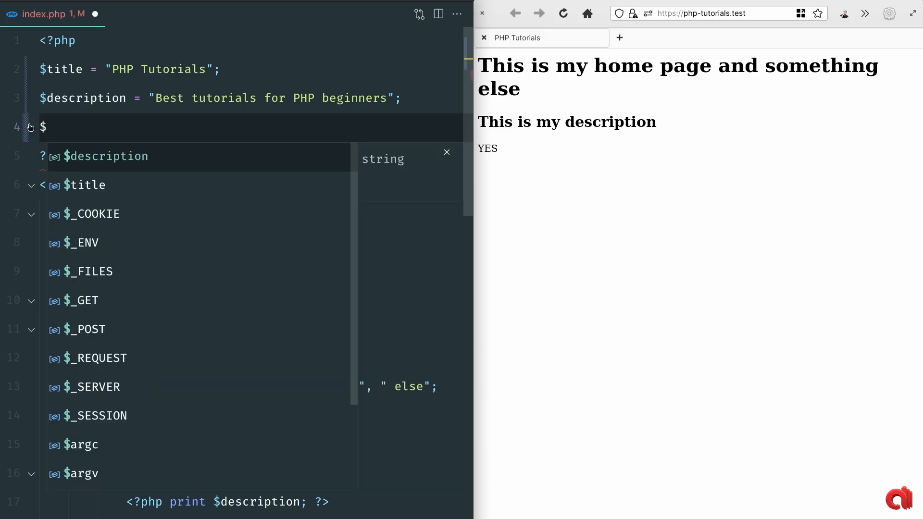
{"action": "type", "text": "p = \"Enter the wonders of PHP\""}
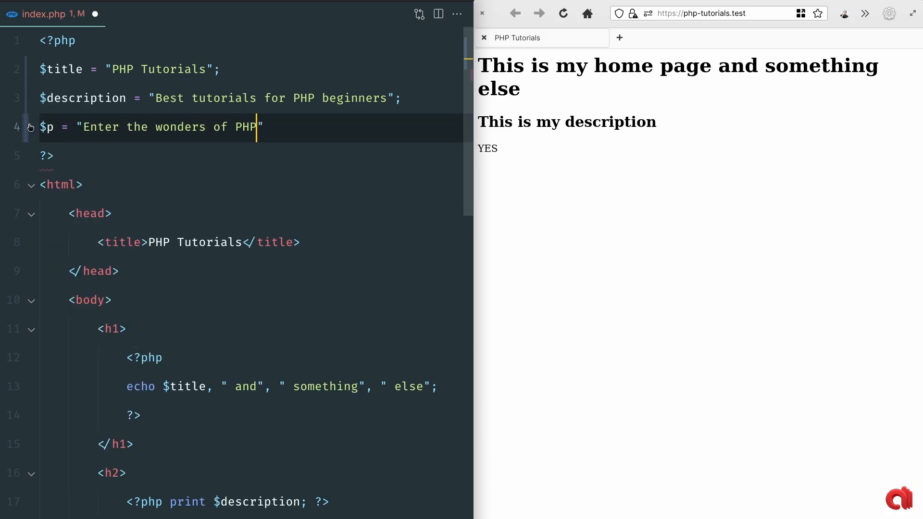
Create a new file named variables.php in the Explorer
{"action": "scroll", "scroll_direction": "down", "scroll_amount": 3}
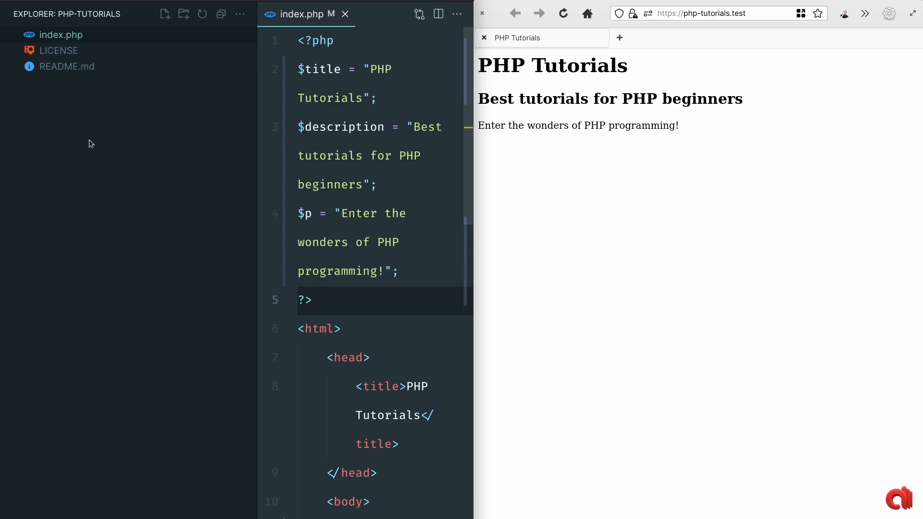
{"action": "type", "text": "varia"}
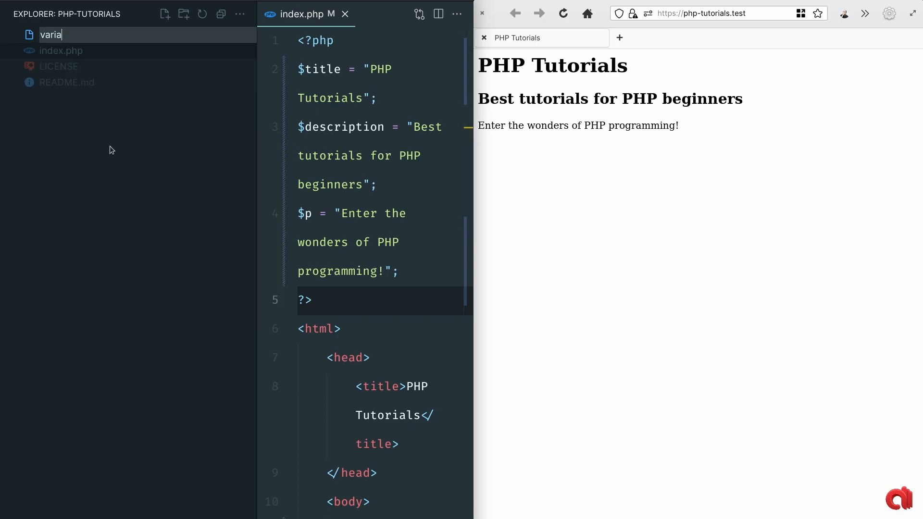
{"action": "key", "text": "Escape"}
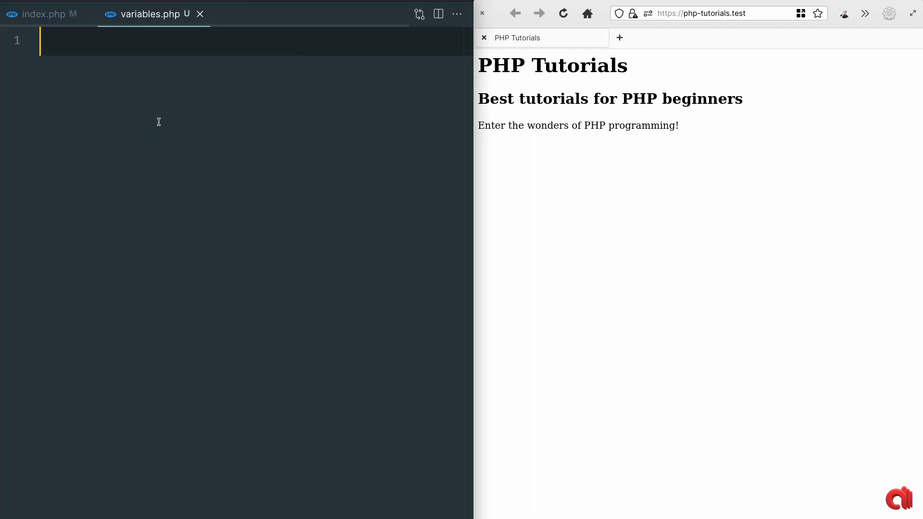
Move the variable block from index.php into variables.php and save it
{"action": "left_click", "coordinate": [41, 14]}
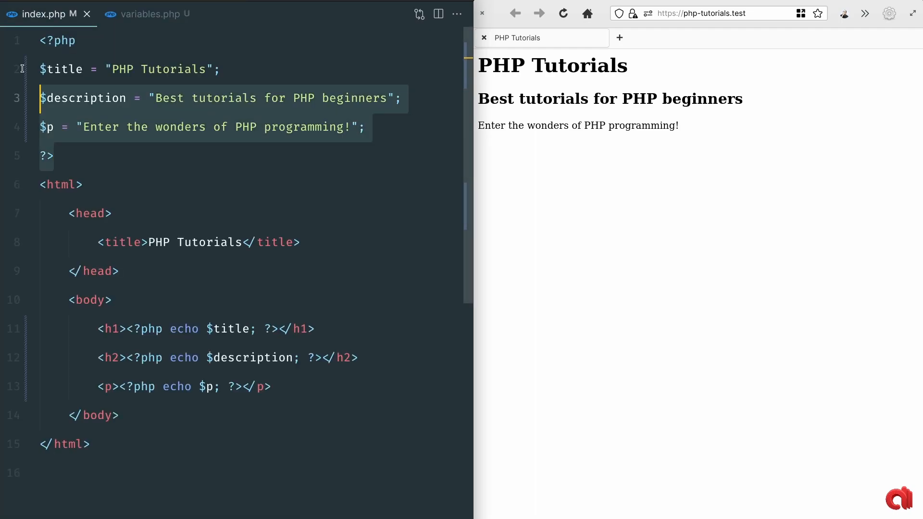
{"action": "left_click", "coordinate": [150, 14]}
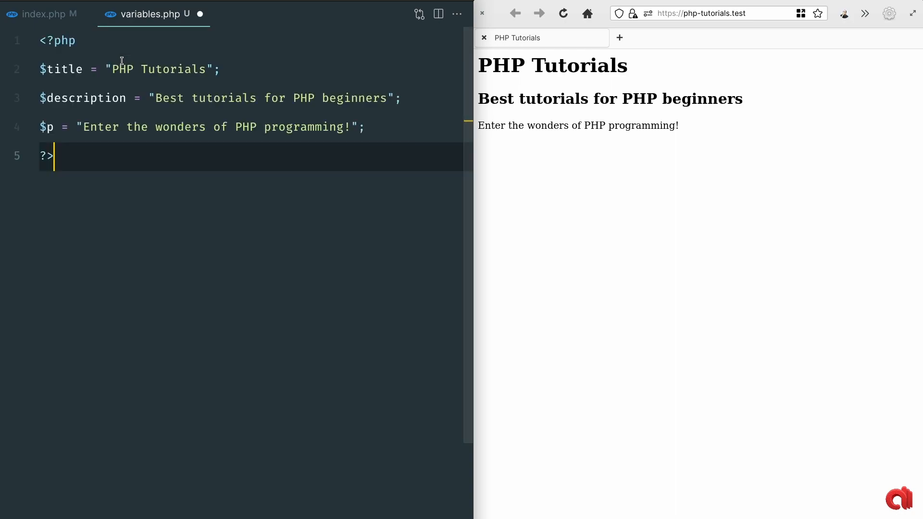
{"action": "key", "text": "enter"}
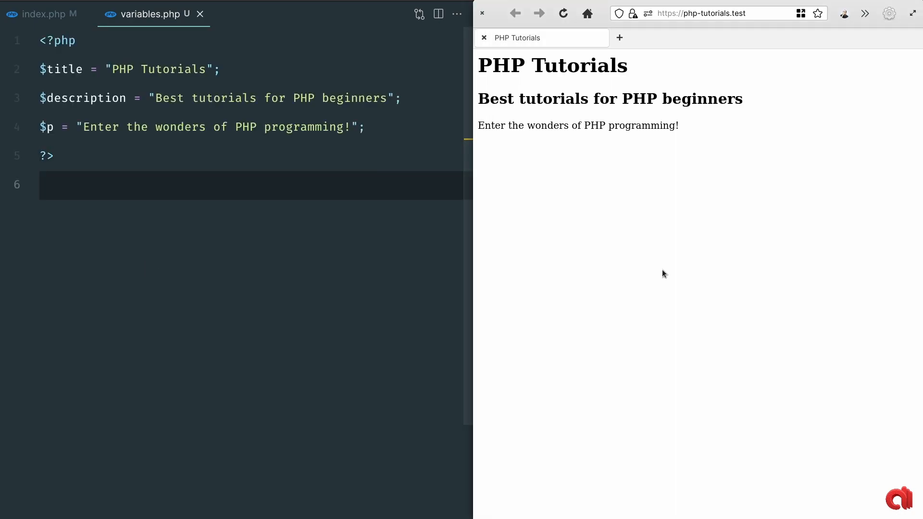
{"action": "left_click", "coordinate": [562, 13]}
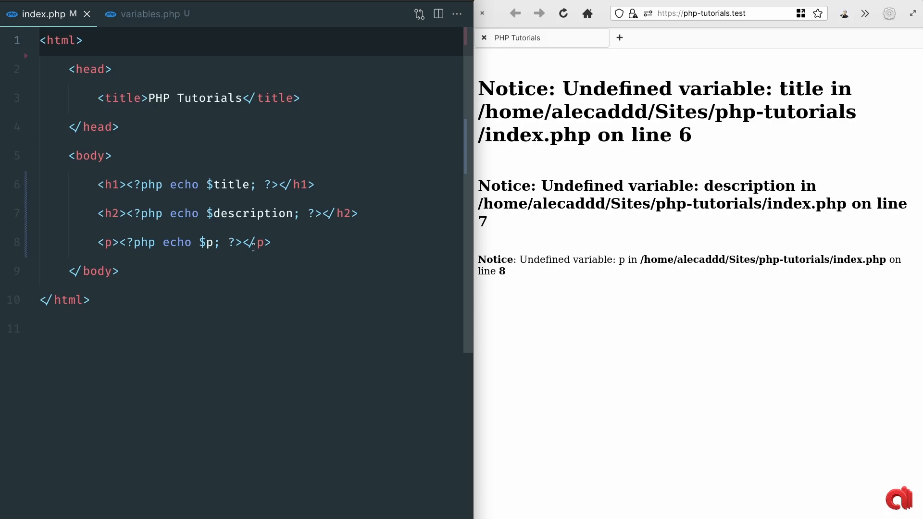
Add a <footer> reading 'PHP for Beginners Footer' below the <p> line and save
{"action": "left_click", "coordinate": [273, 243]}
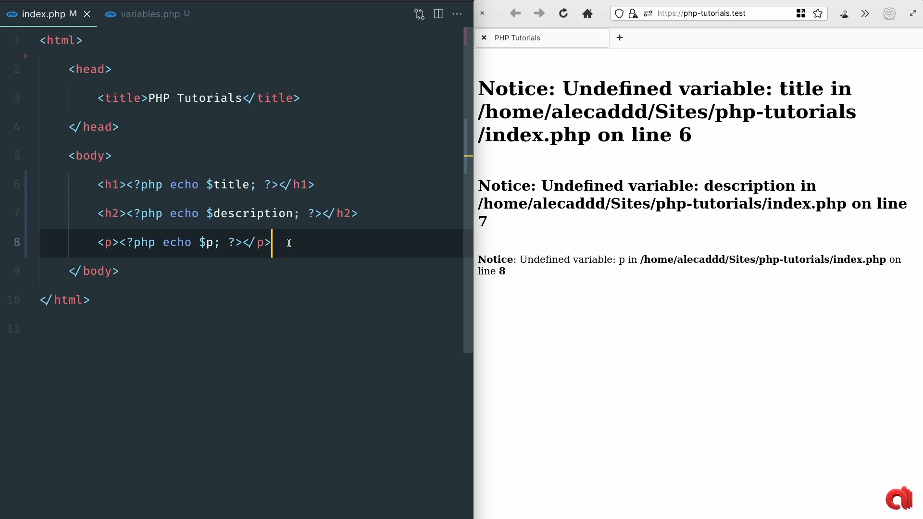
{"action": "type", "text": "footer>PHP for Beig</footer>"}
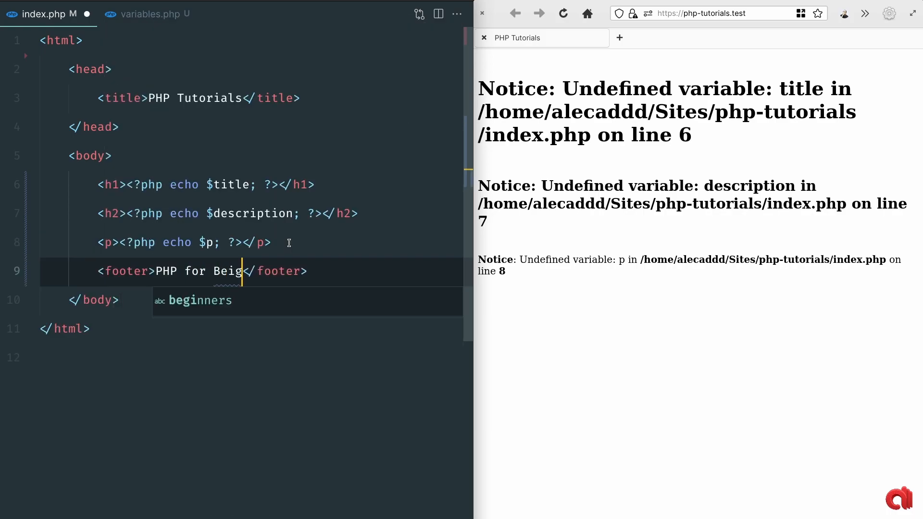
{"action": "key", "text": "Tab"}
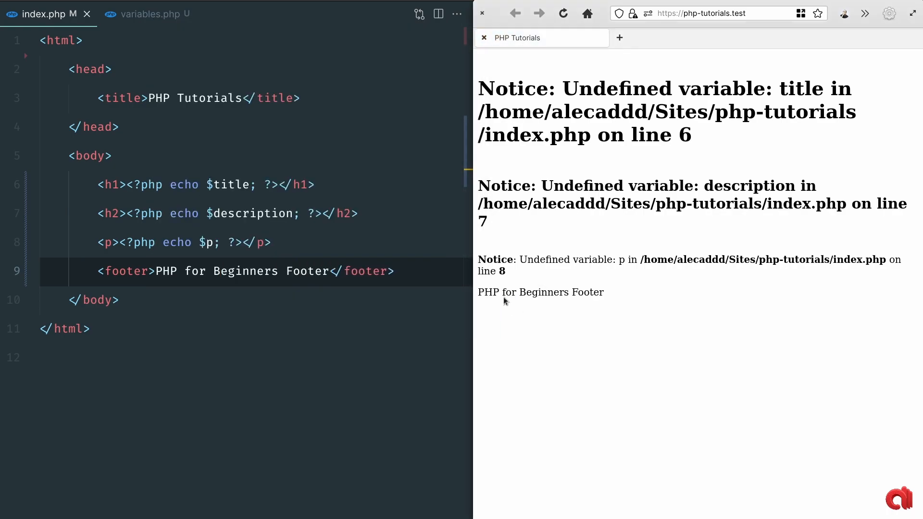
{"action": "type", "text": "<?php ?>"}
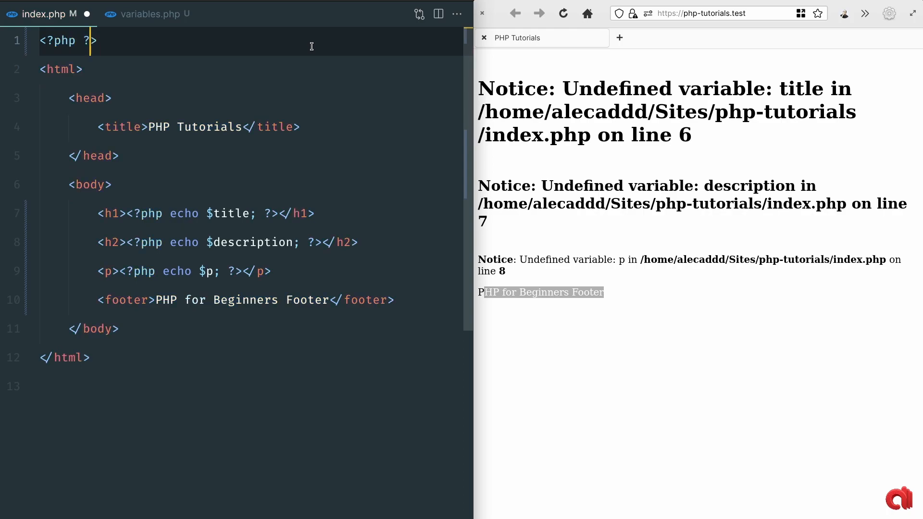
Write include 'variables.php'; on line 1 of index.php and save
{"action": "type", "text": "inld"}
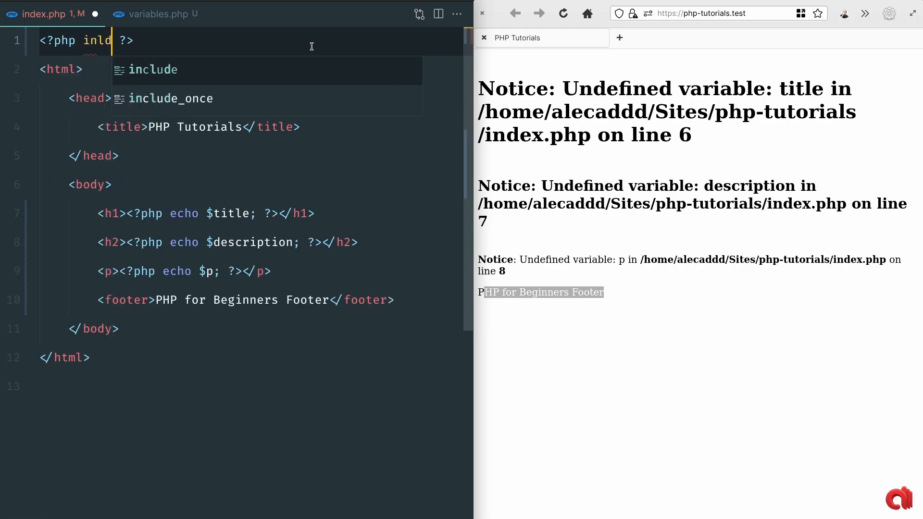
{"action": "key", "text": "Tab"}
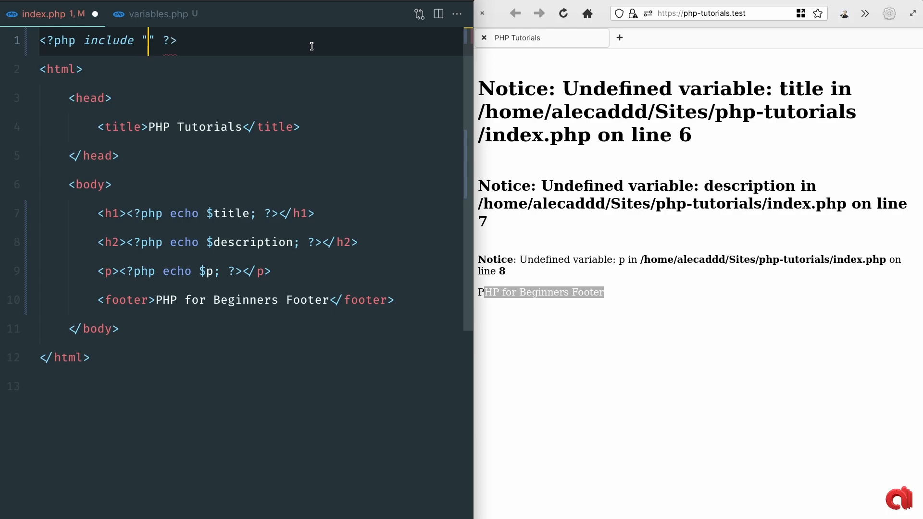
{"action": "type", "text": "variabl"}
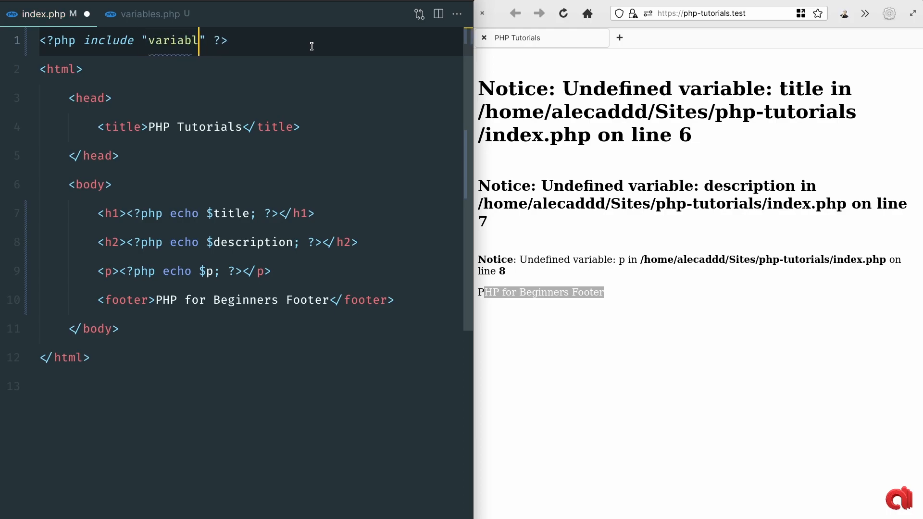
{"action": "type", "text": "es.php"}
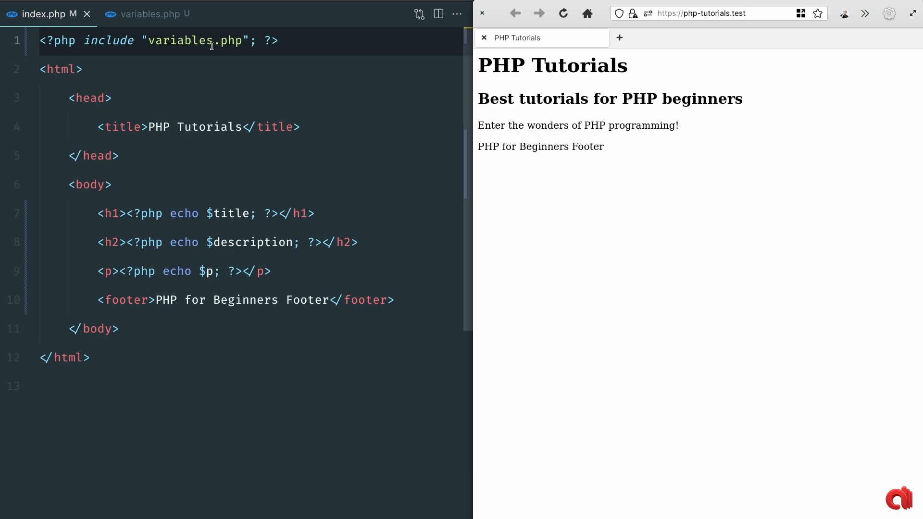
{"action": "left_click", "coordinate": [212, 40]}
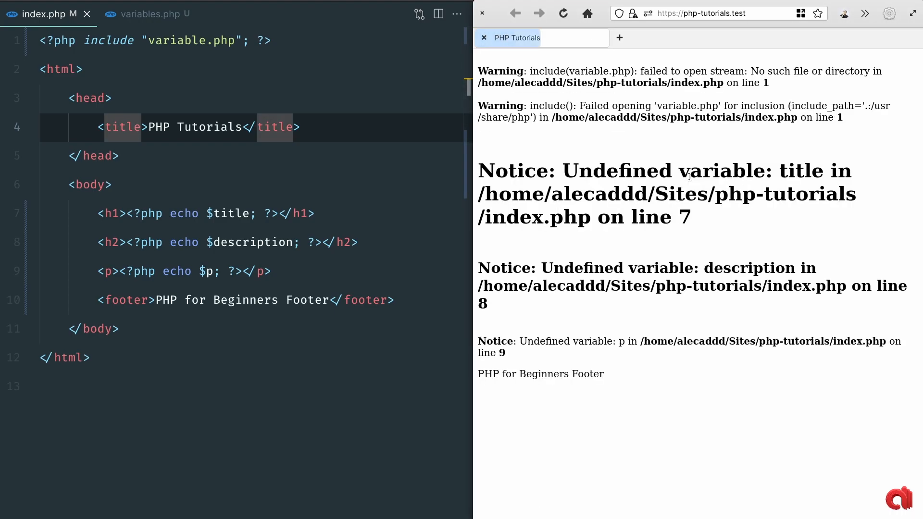
Highlight the undefined $title notice caused by including the misspelled variable.php
{"action": "left_click_drag", "start_coordinate": [508, 71], "coordinate": [638, 71]}
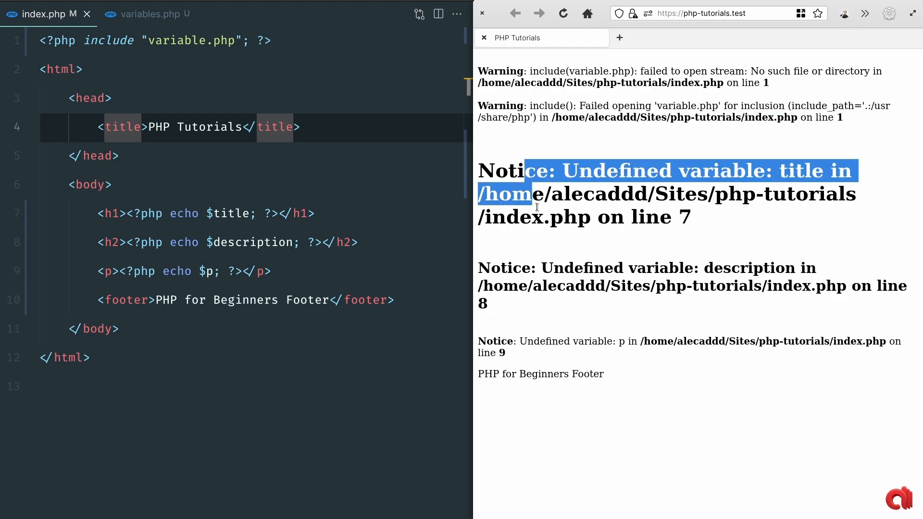
{"action": "left_click", "coordinate": [523, 352]}
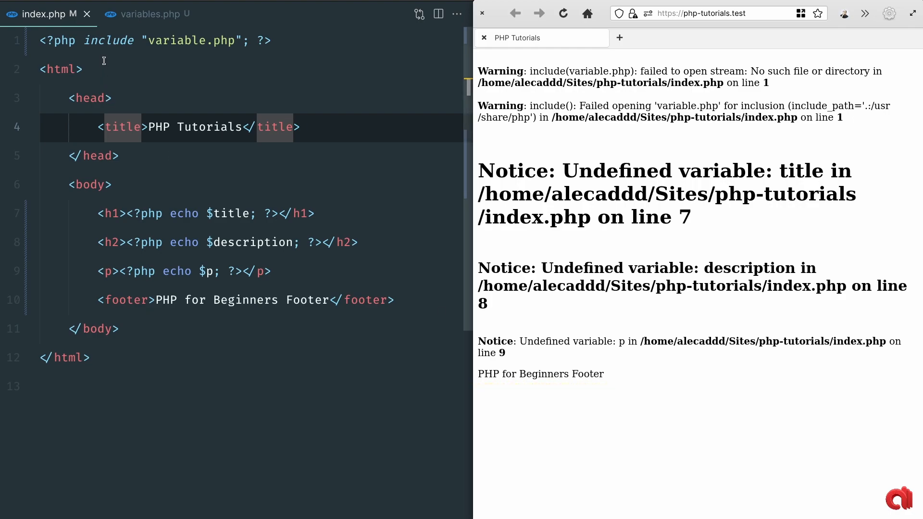
Replace include with require on line 1 to trigger the fatal error
{"action": "type", "text": "require"}
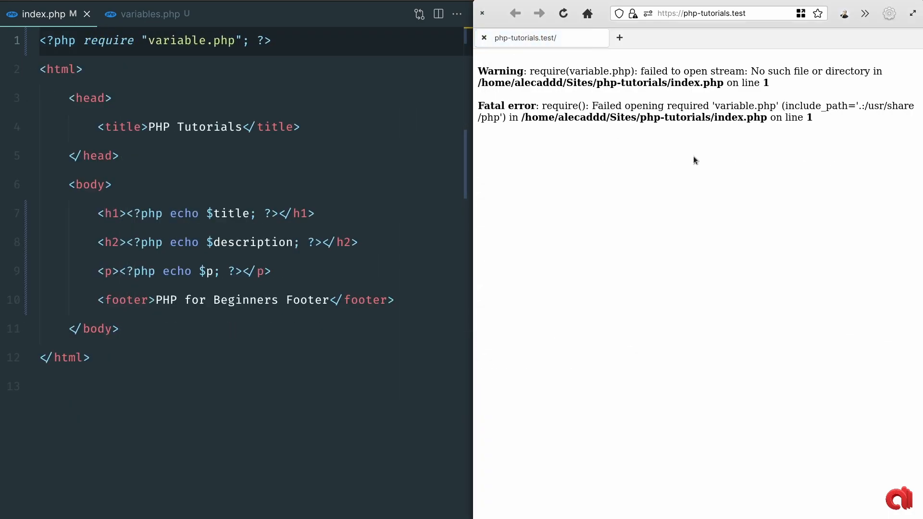
{"action": "left_click_drag", "start_coordinate": [623, 106], "coordinate": [839, 105]}
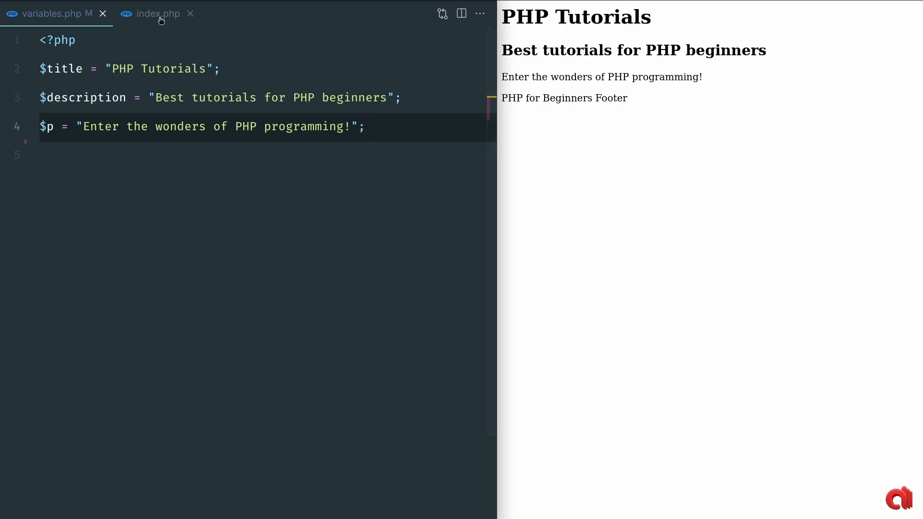
{"action": "left_click", "coordinate": [157, 14]}
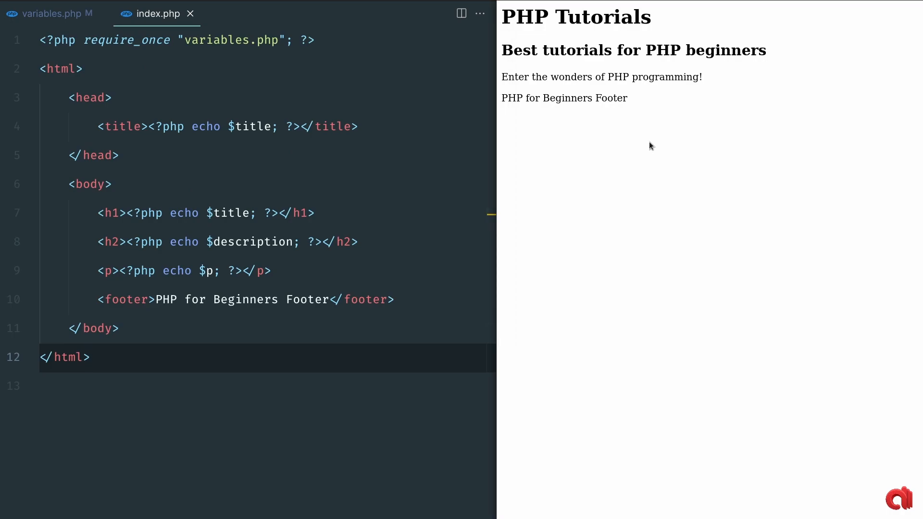
{"action": "right_click", "coordinate": [651, 146]}
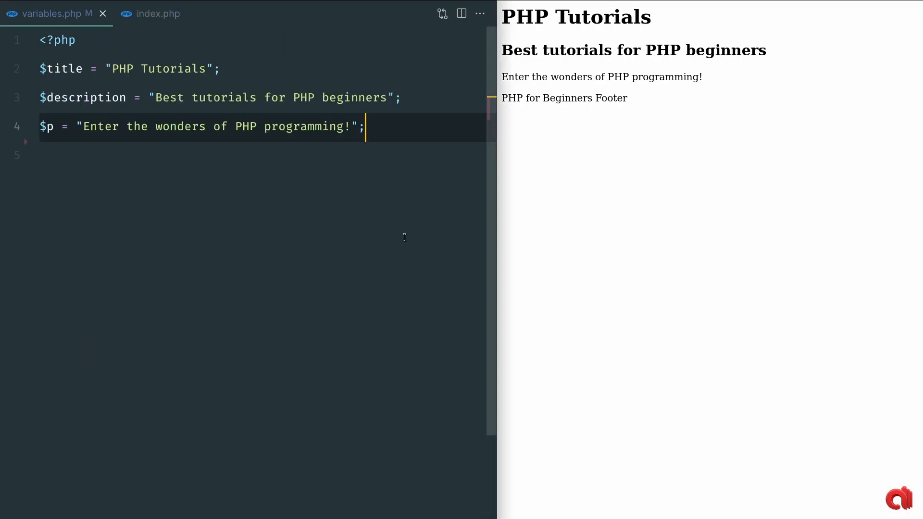
Add echo "test"; on line 6 of variables.php
{"action": "type", "text": "echo"}
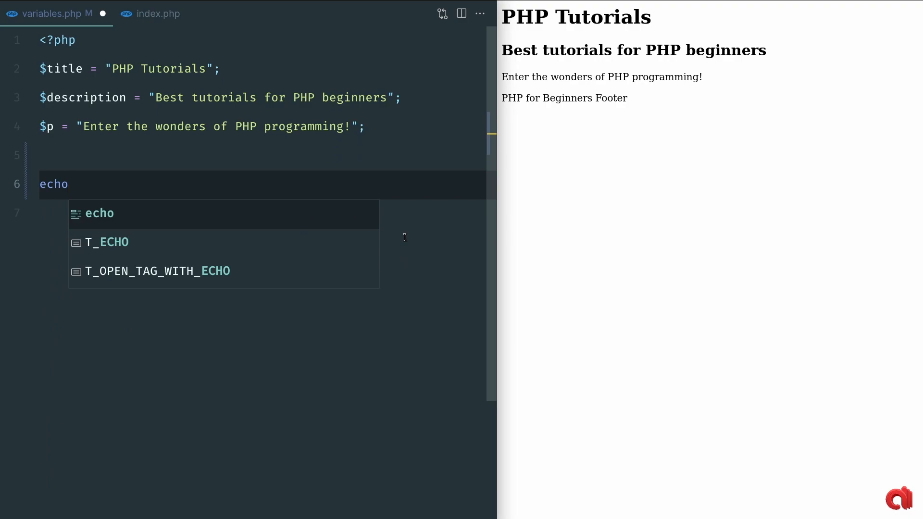
{"action": "type", "text": "\"test\""}
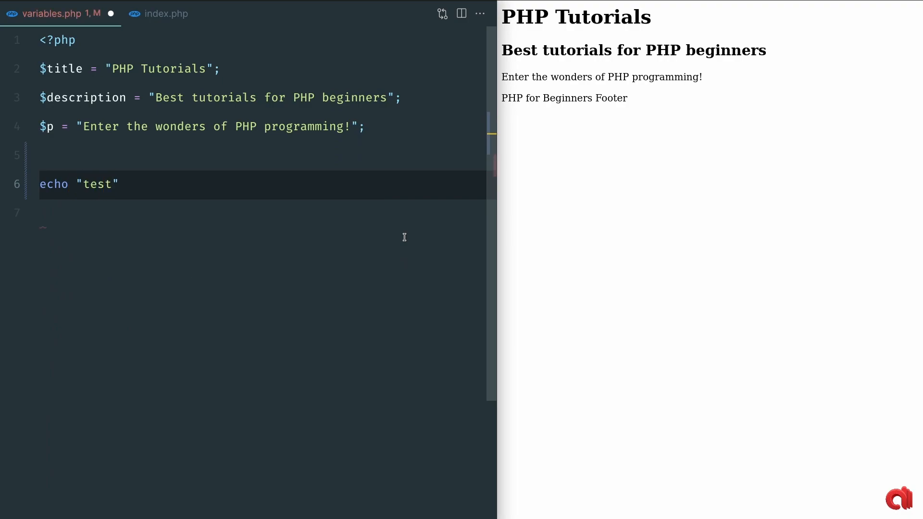
{"action": "type", "text": ";"}
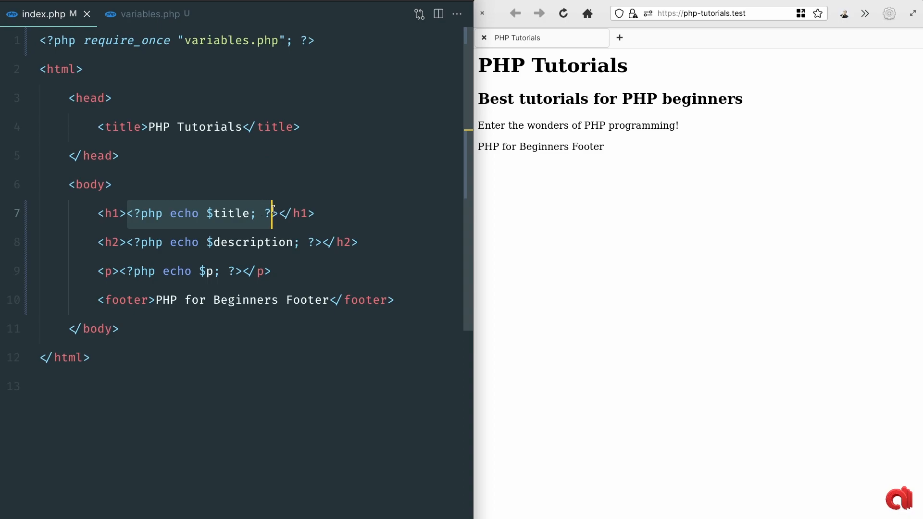
Put <?php echo $title; ?> inside the <title> tag, then delete the echo
{"action": "type", "text": "<?php echo $title; ?>"}
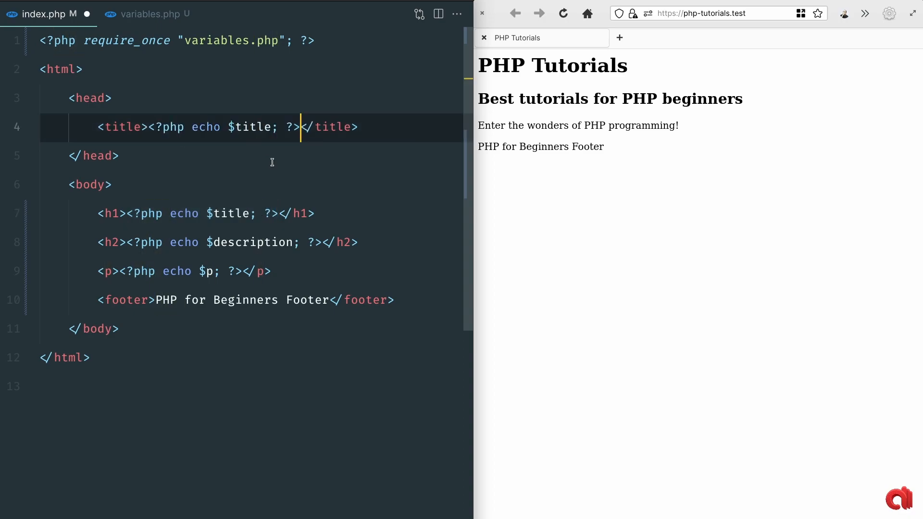
{"action": "left_click", "coordinate": [206, 127]}
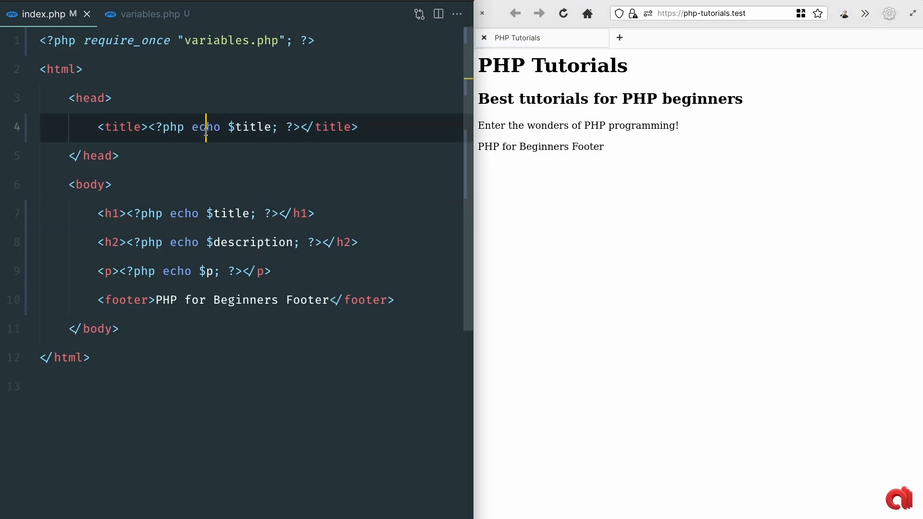
{"action": "key", "text": "Backspace"}
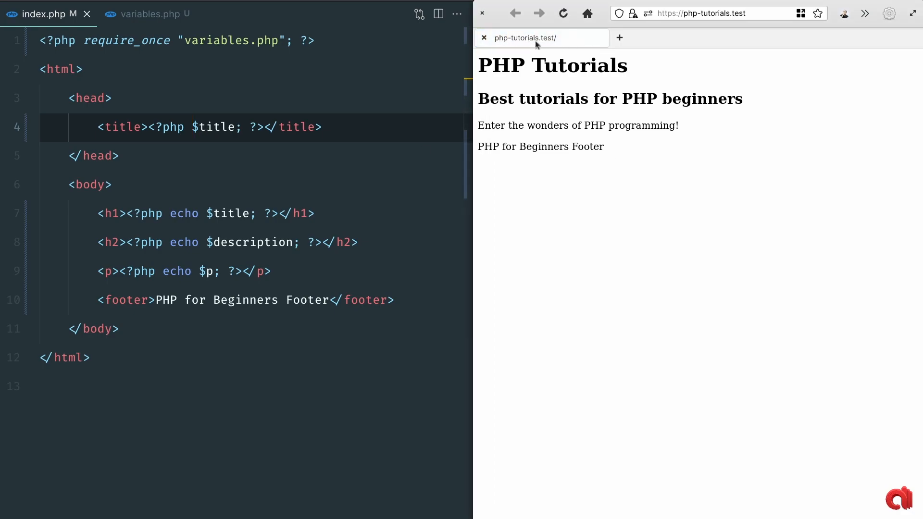
{"action": "left_click", "coordinate": [186, 127]}
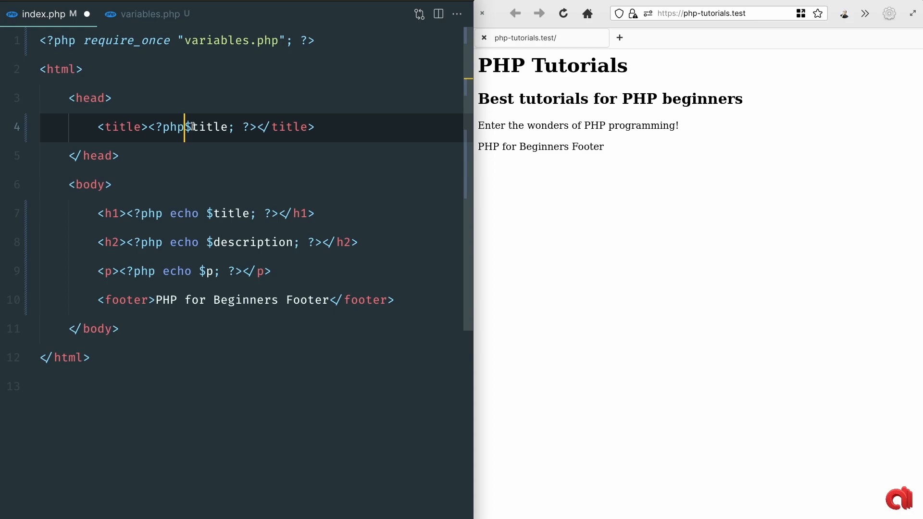